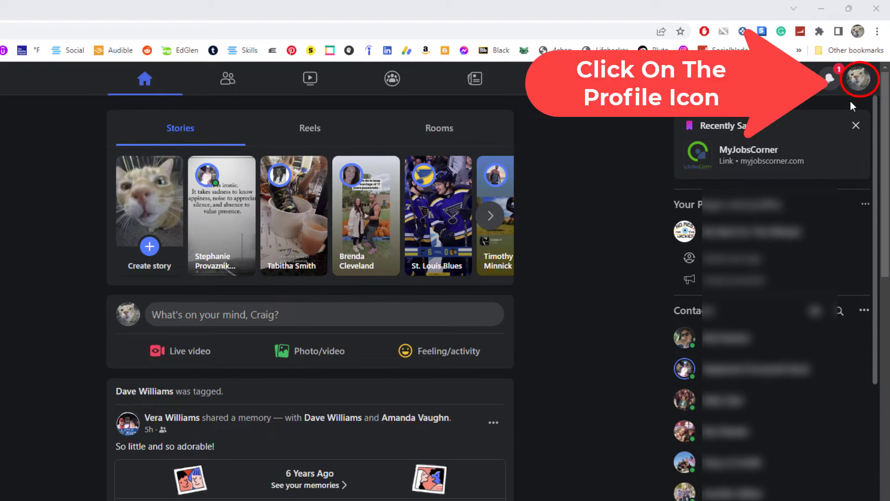
# - Open the Activity Log via the account menu's Settings & privacy options
pyautogui.click(857, 79)
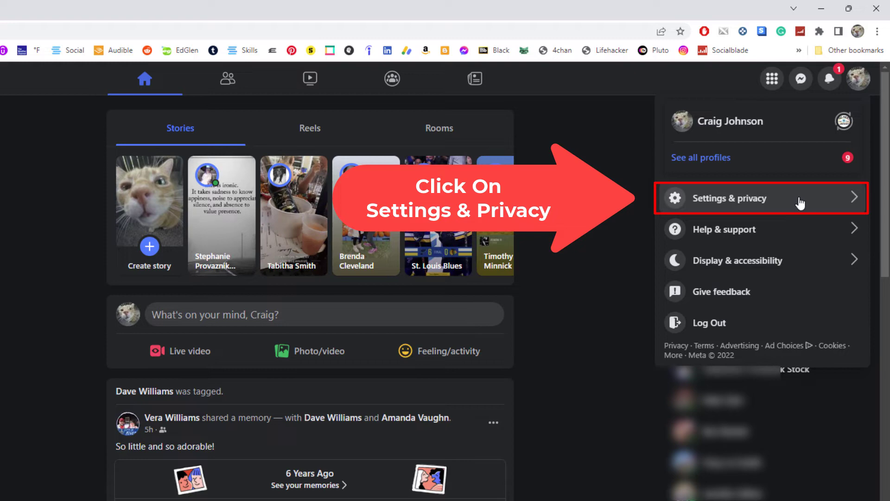
pyautogui.click(731, 198)
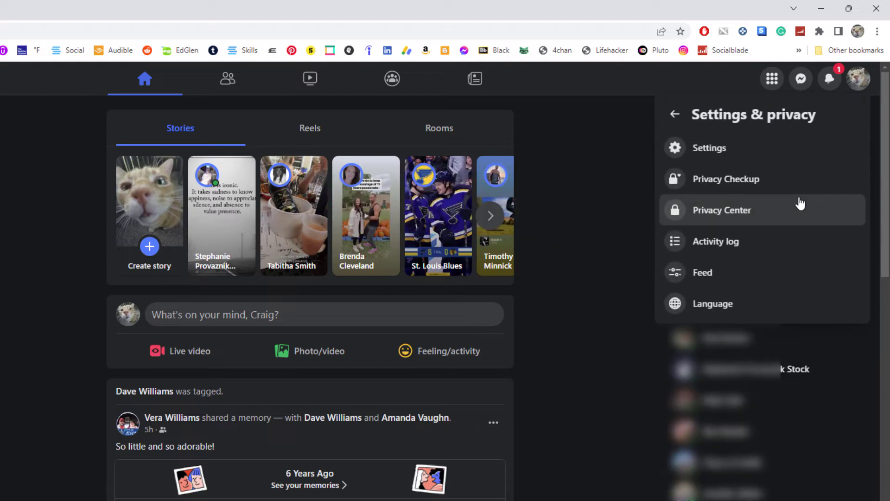
pyautogui.moveTo(785, 243)
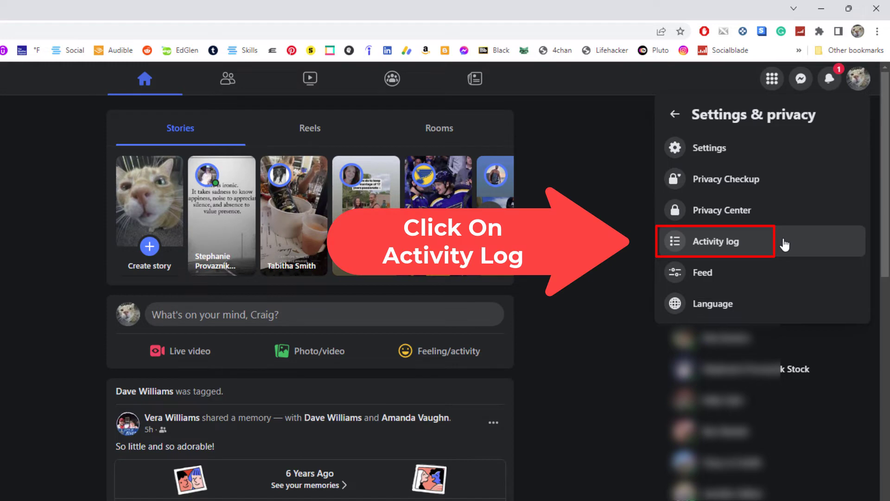
pyautogui.click(714, 241)
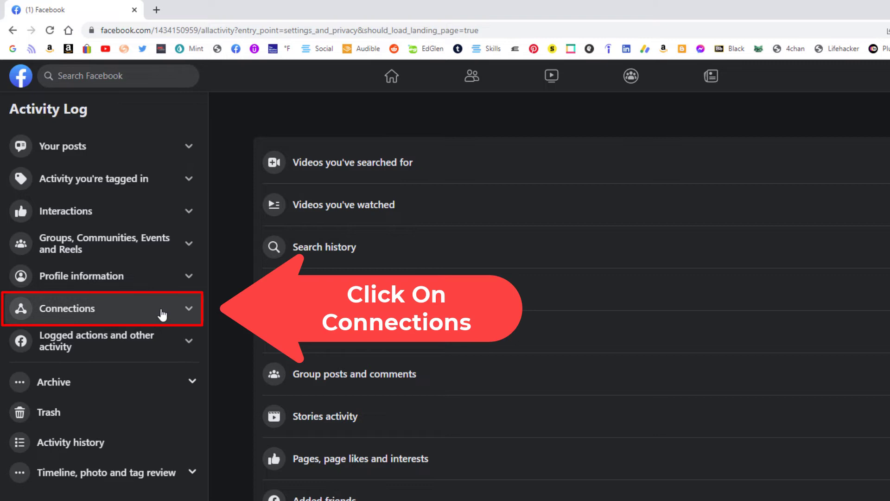
# - Expand the Connections category in the Activity Log sidebar
pyautogui.click(69, 308)
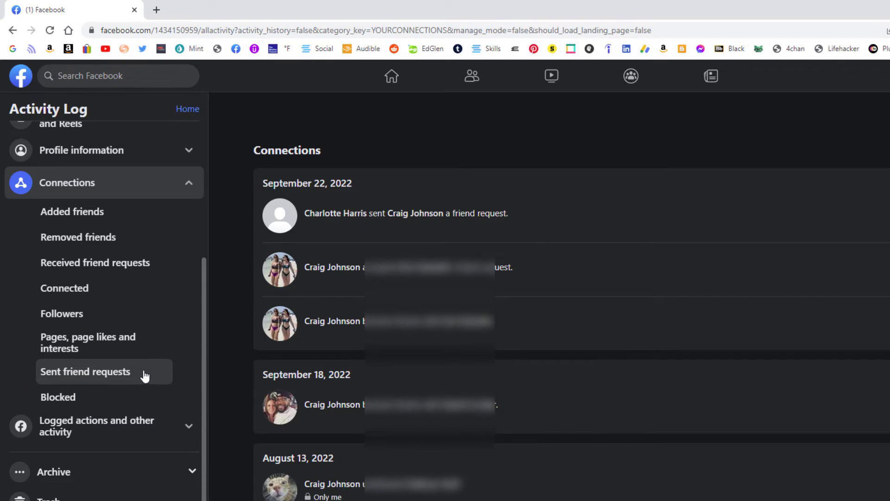
# - Show the Sent friend requests list under Connections
pyautogui.click(85, 371)
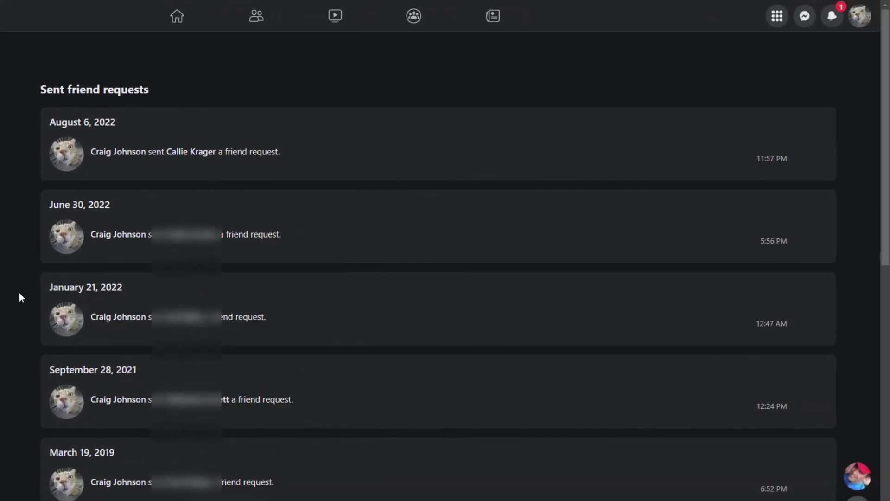